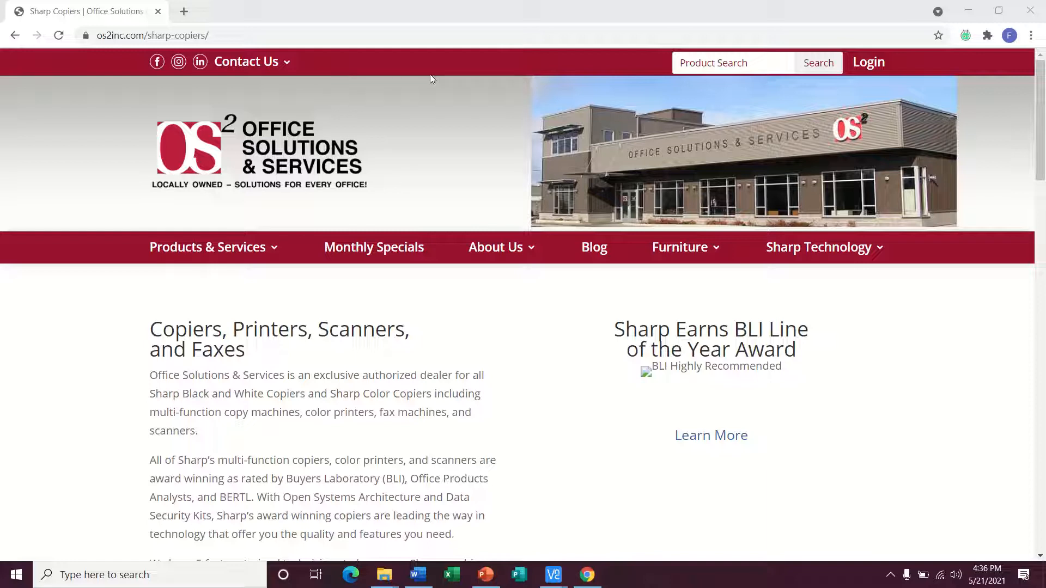
{"action": "mouse_move", "coordinate": [322, 117]}
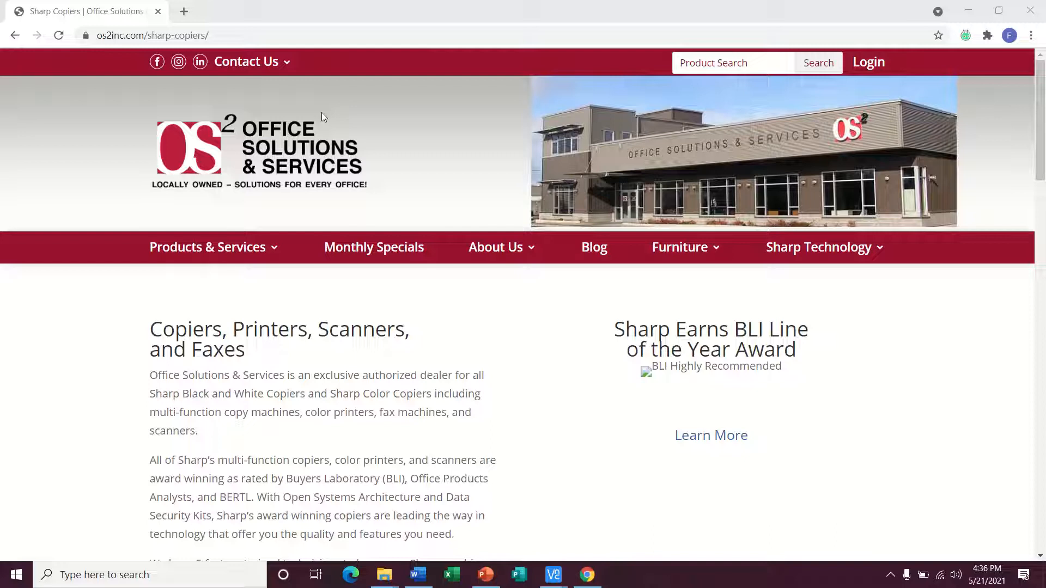
{"action": "mouse_move", "coordinate": [254, 112]}
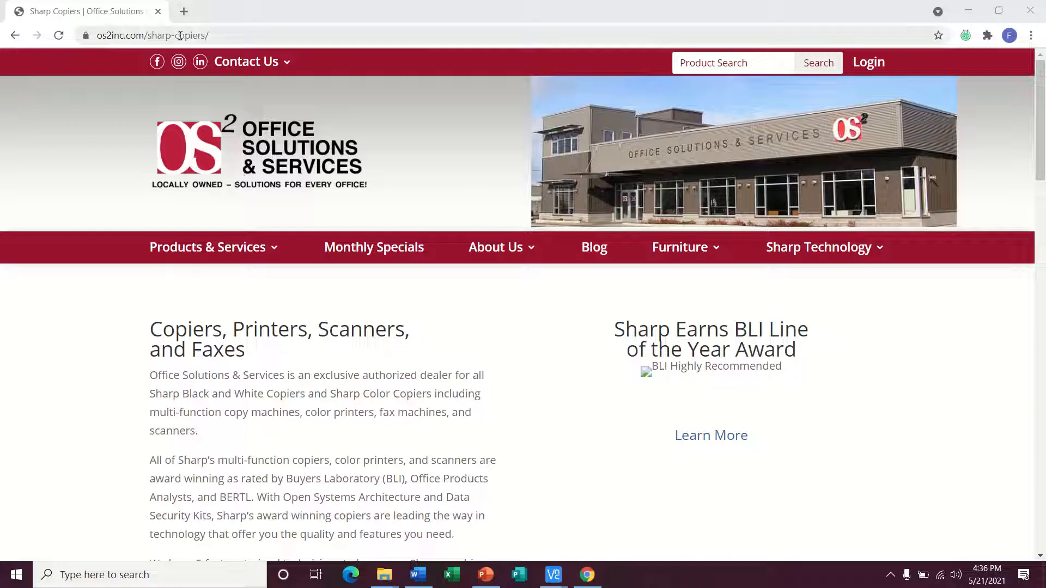
{"action": "mouse_move", "coordinate": [185, 26]}
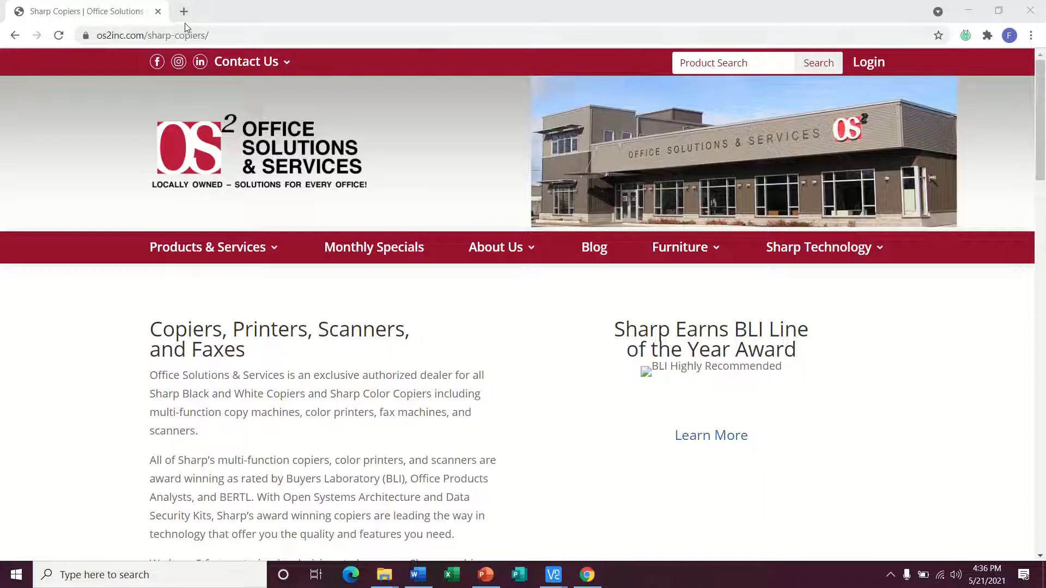
{"action": "mouse_move", "coordinate": [85, 120]}
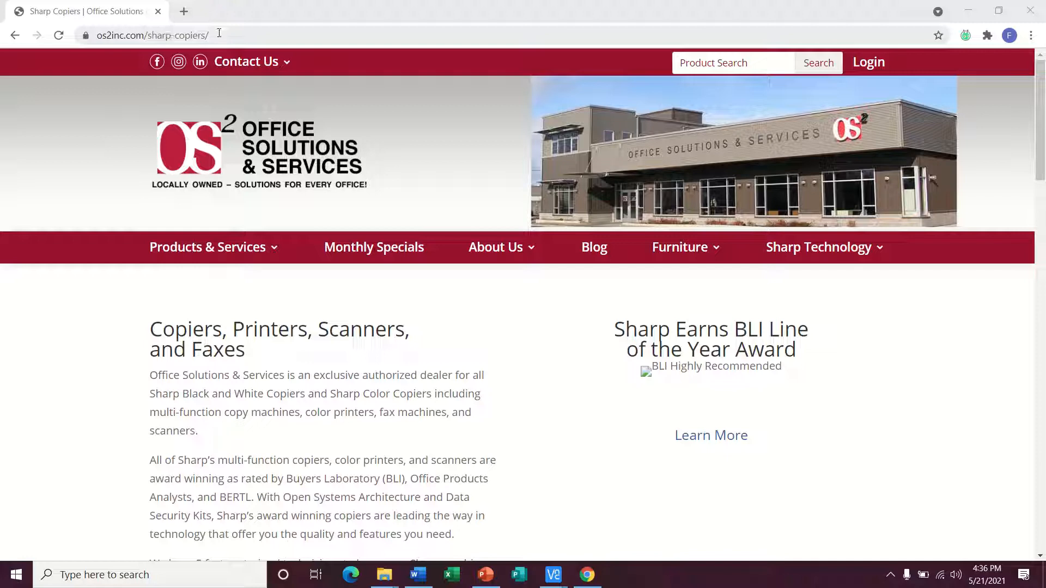
Step: Navigate the browser to the copier's IP address 192.168.29.100
{"action": "left_click", "coordinate": [153, 35]}
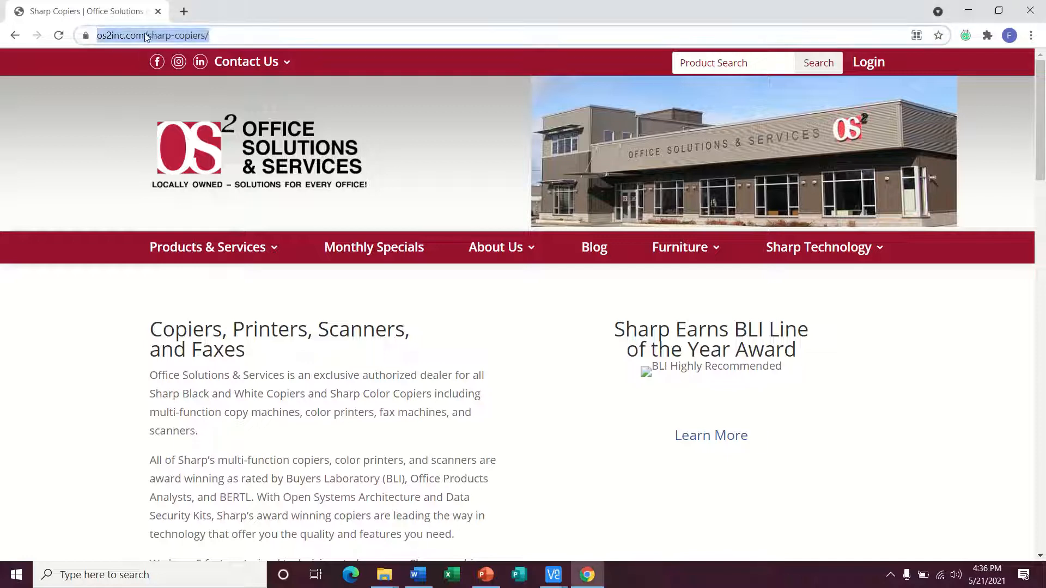
{"action": "type", "text": "192.168.29.70"}
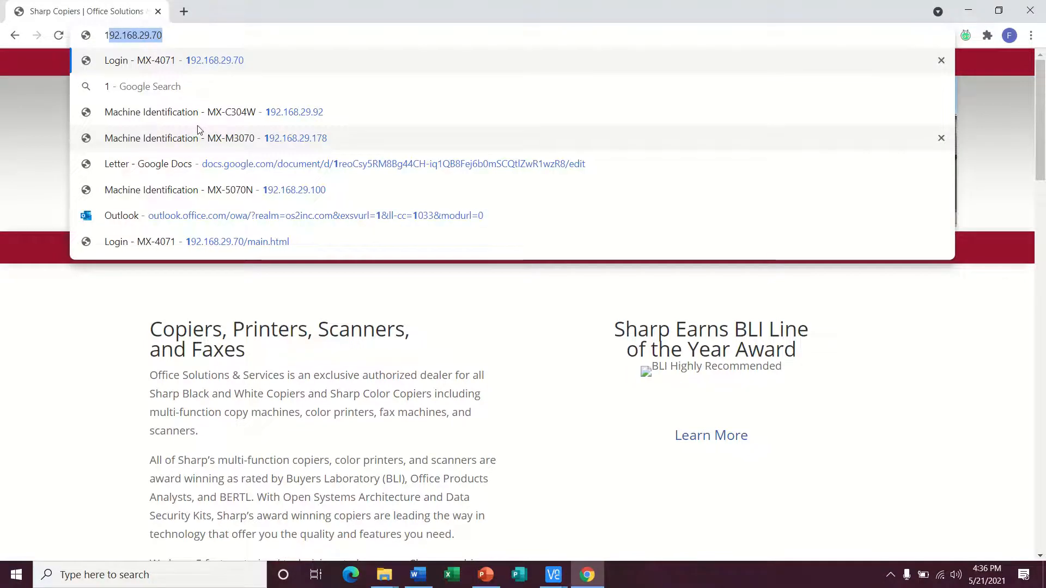
{"action": "type", "text": "9"}
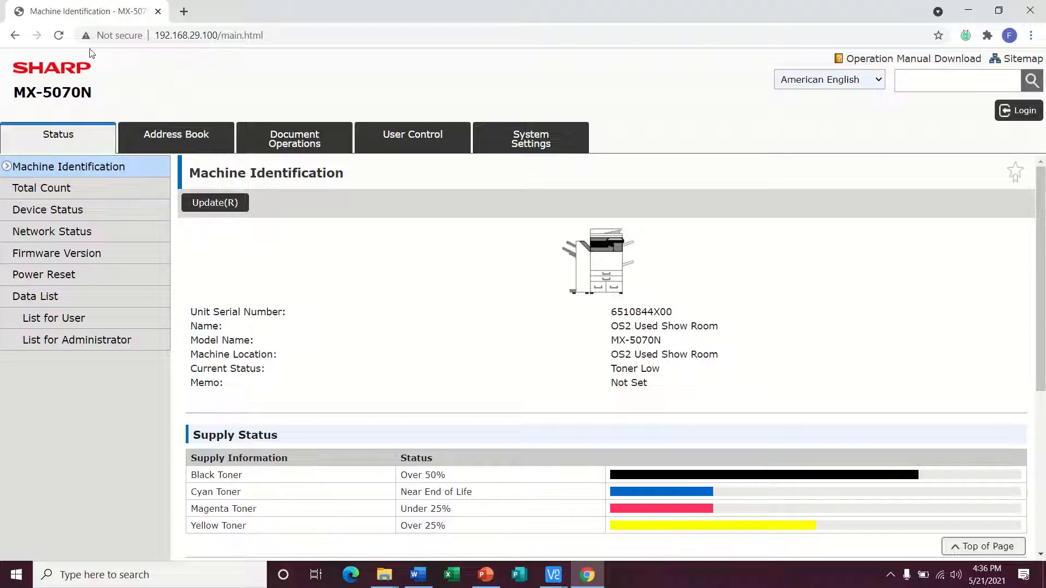
{"action": "mouse_move", "coordinate": [177, 138]}
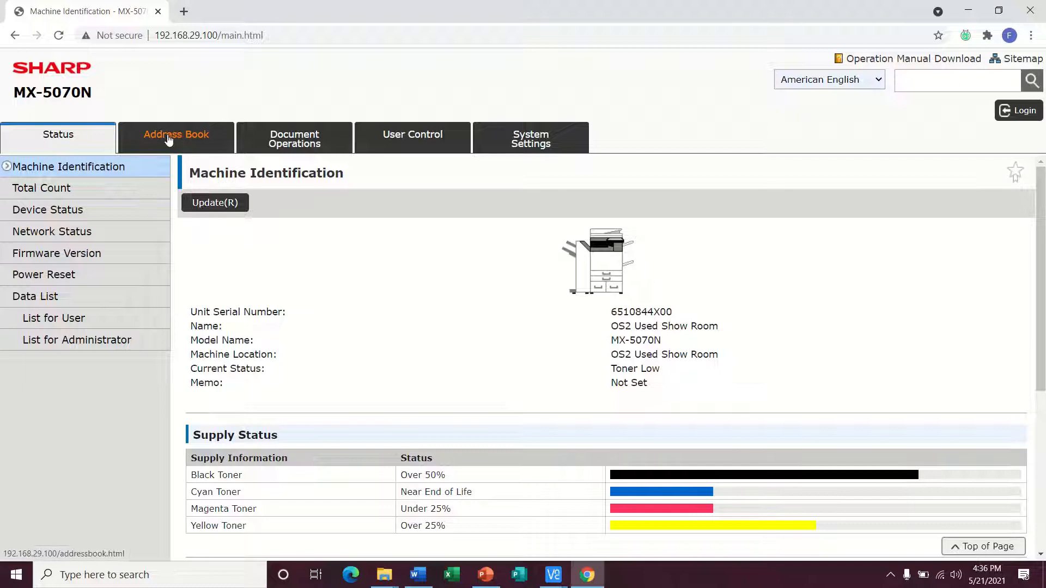
Step: Go to the Address Book and begin adding a new entry
{"action": "left_click", "coordinate": [175, 138]}
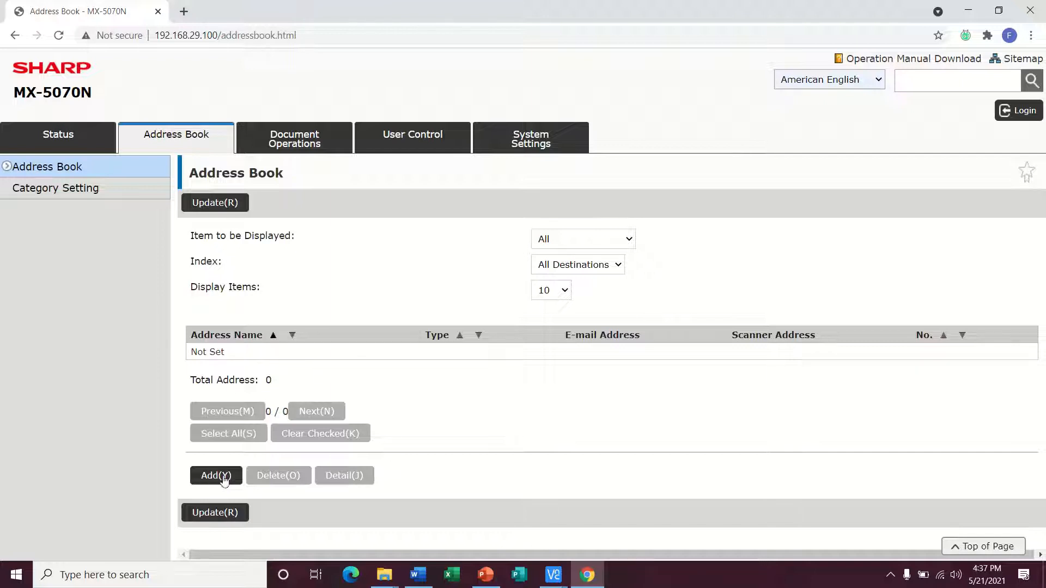
{"action": "left_click", "coordinate": [215, 475]}
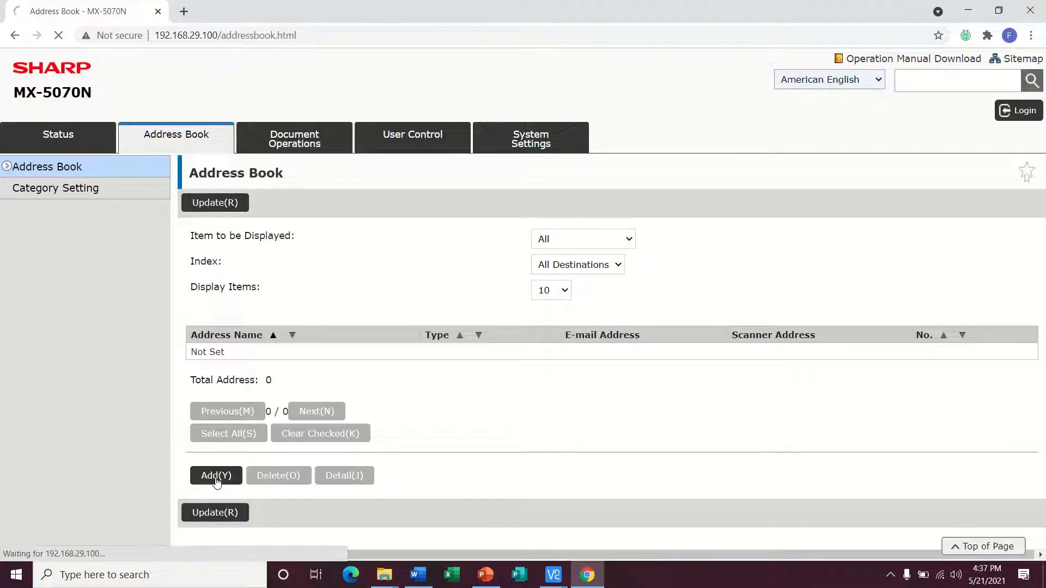
Step: Enter 'Joe' as the new contact's address name and initial
{"action": "left_click", "coordinate": [216, 476]}
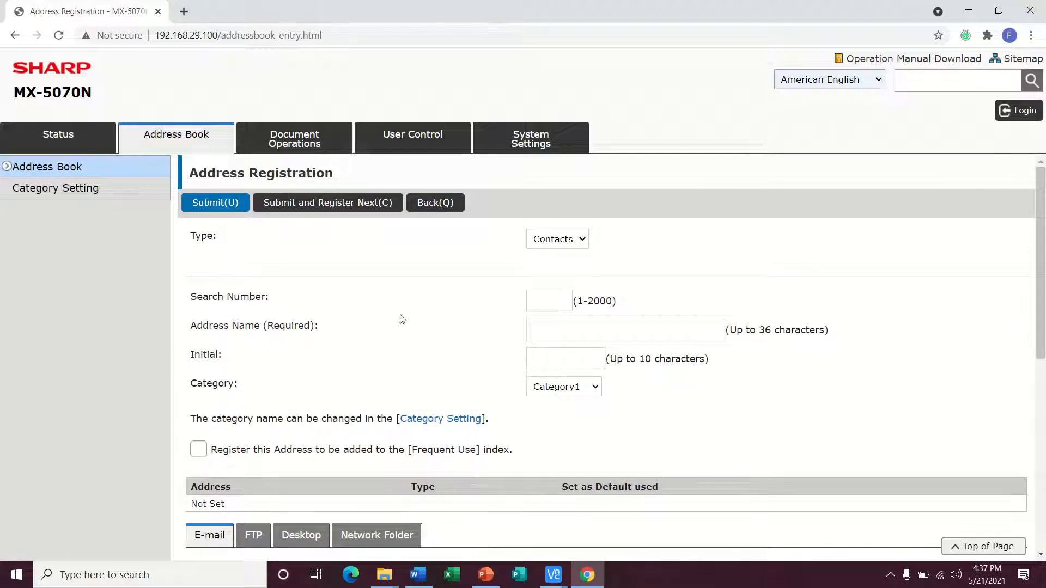
{"action": "scroll", "scroll_direction": "down", "scroll_amount": 3}
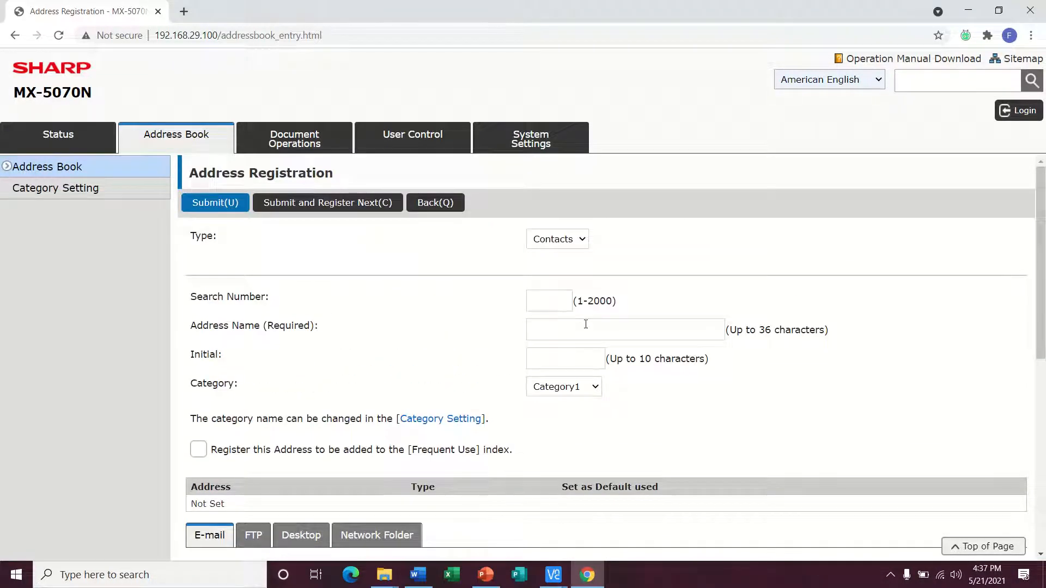
{"action": "left_click", "coordinate": [625, 329]}
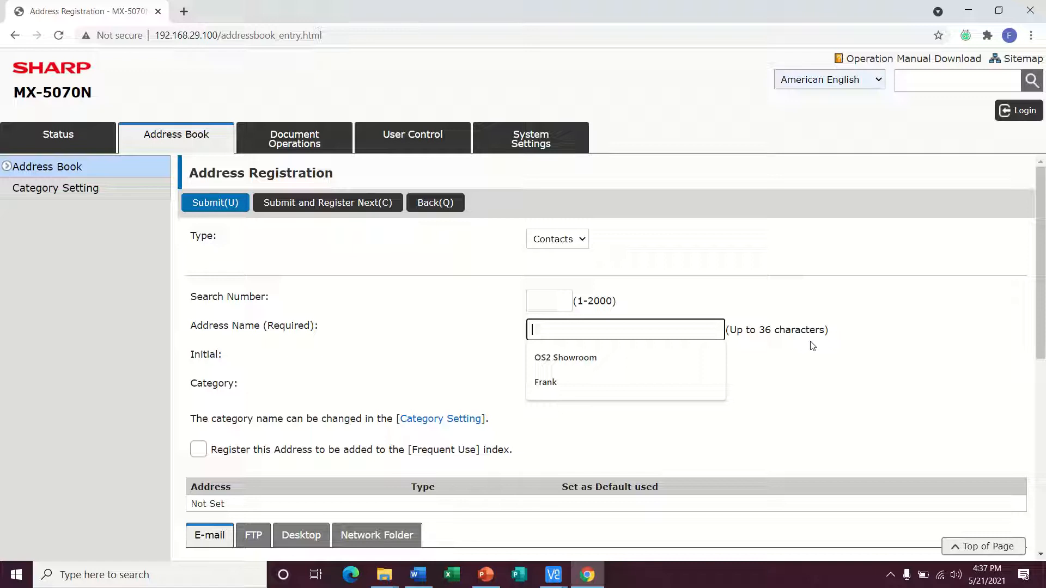
{"action": "type", "text": "Joe"}
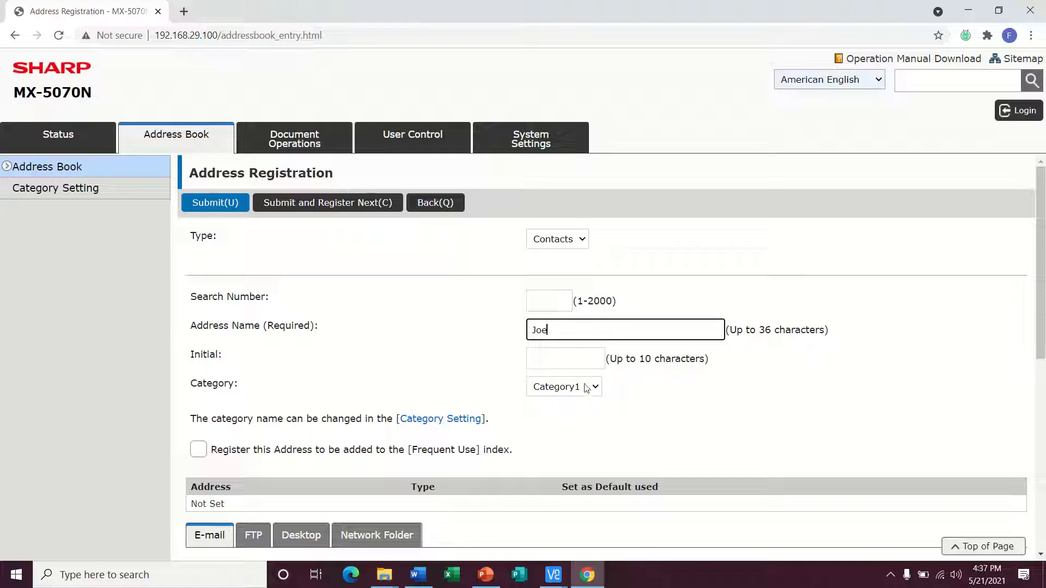
{"action": "type", "text": "Joe"}
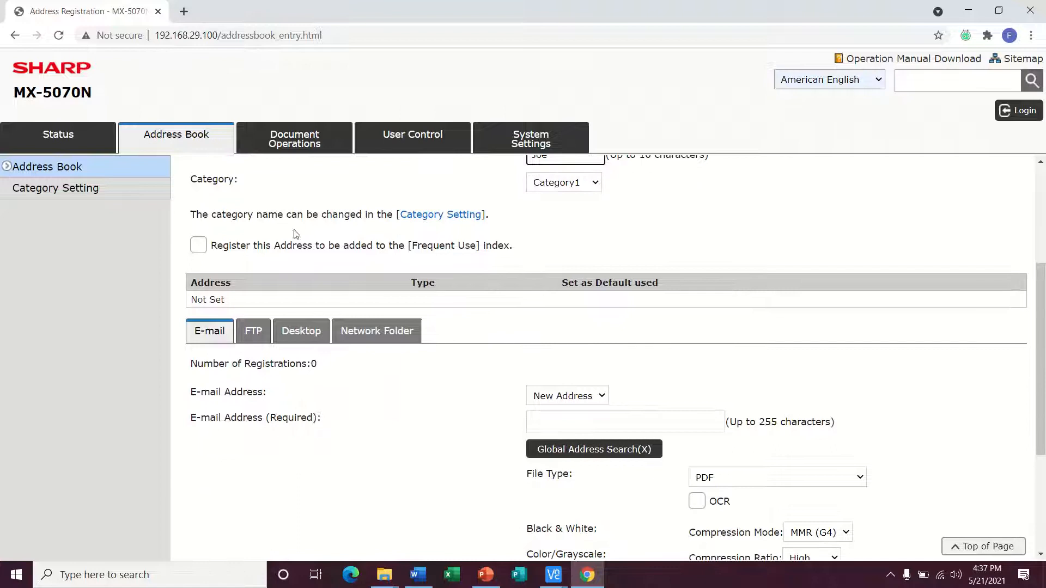
{"action": "scroll", "scroll_direction": "down", "scroll_amount": 3}
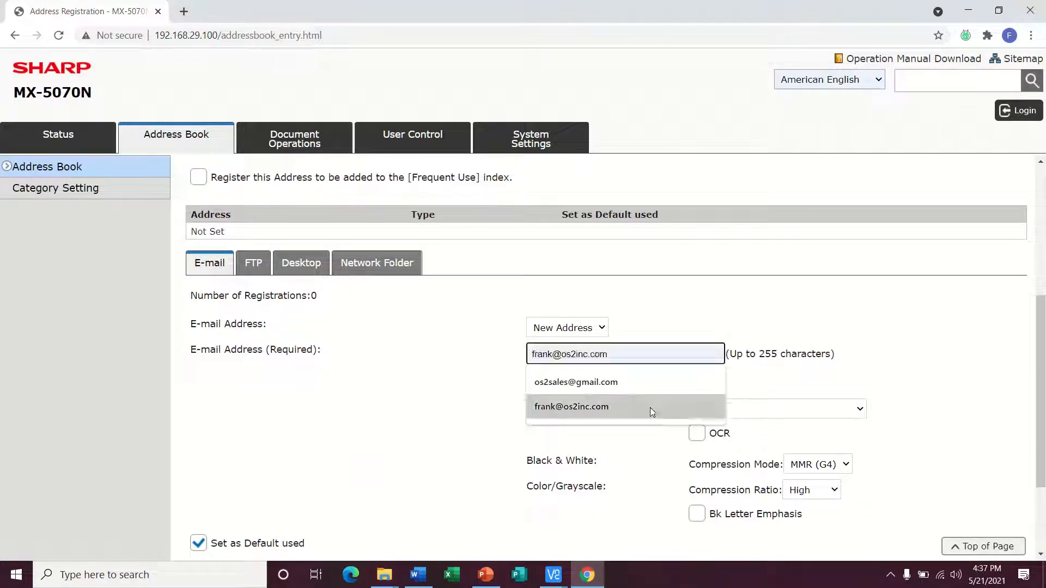
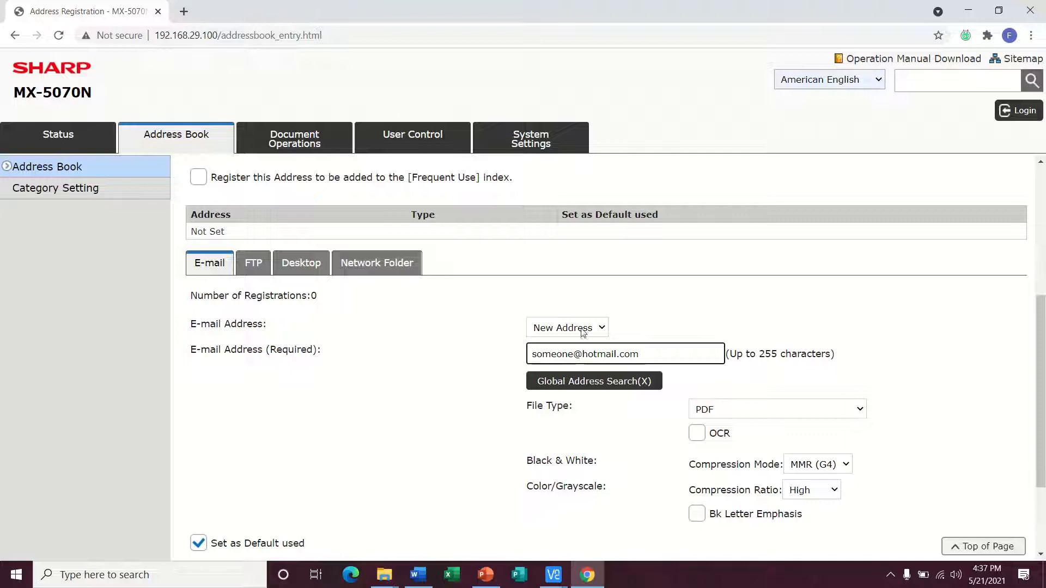
{"action": "scroll", "scroll_direction": "down", "scroll_amount": 3}
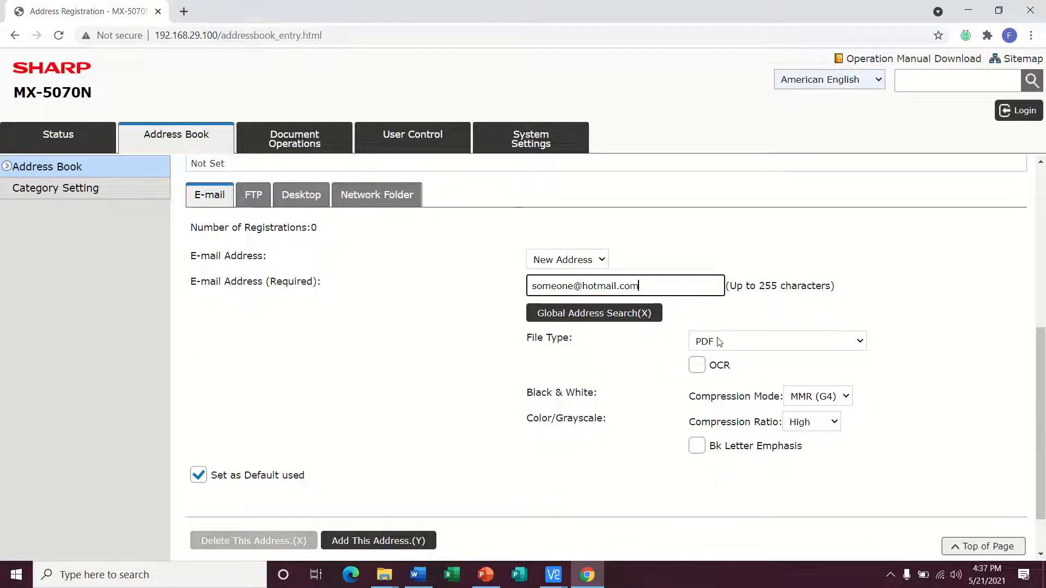
{"action": "mouse_move", "coordinate": [652, 446]}
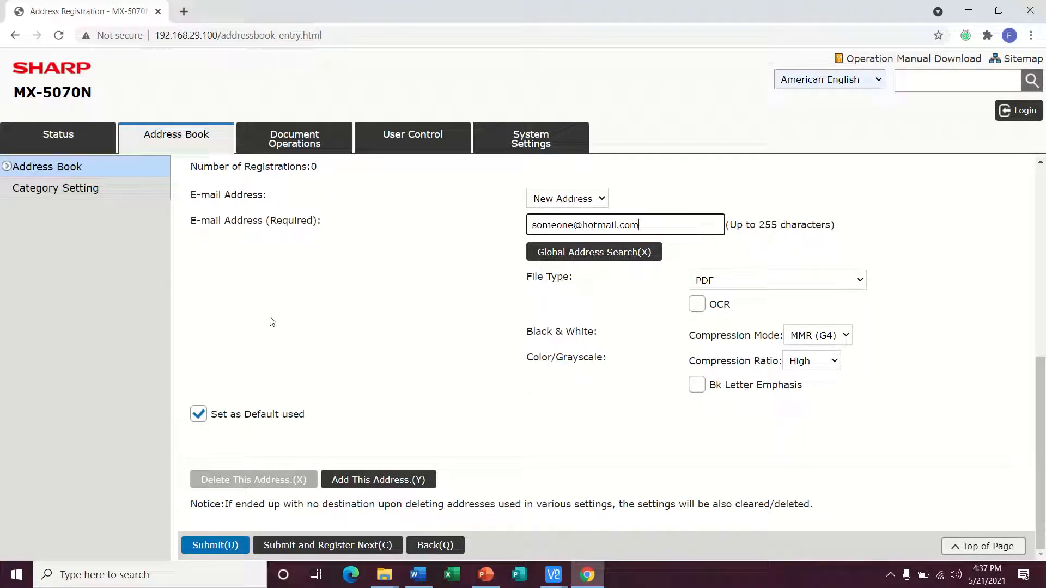
{"action": "mouse_move", "coordinate": [251, 406]}
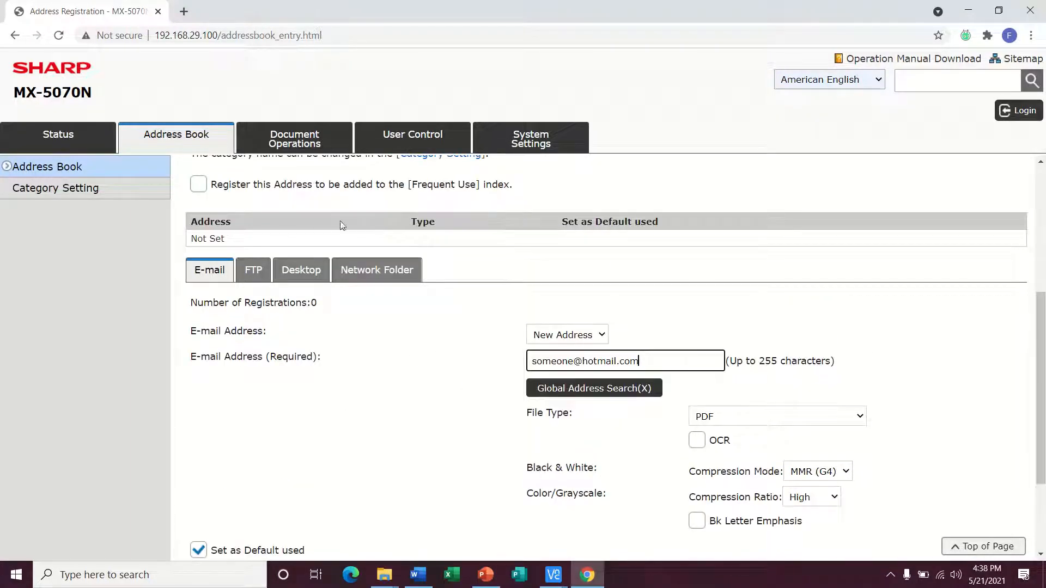
{"action": "scroll", "scroll_direction": "down", "scroll_amount": 3}
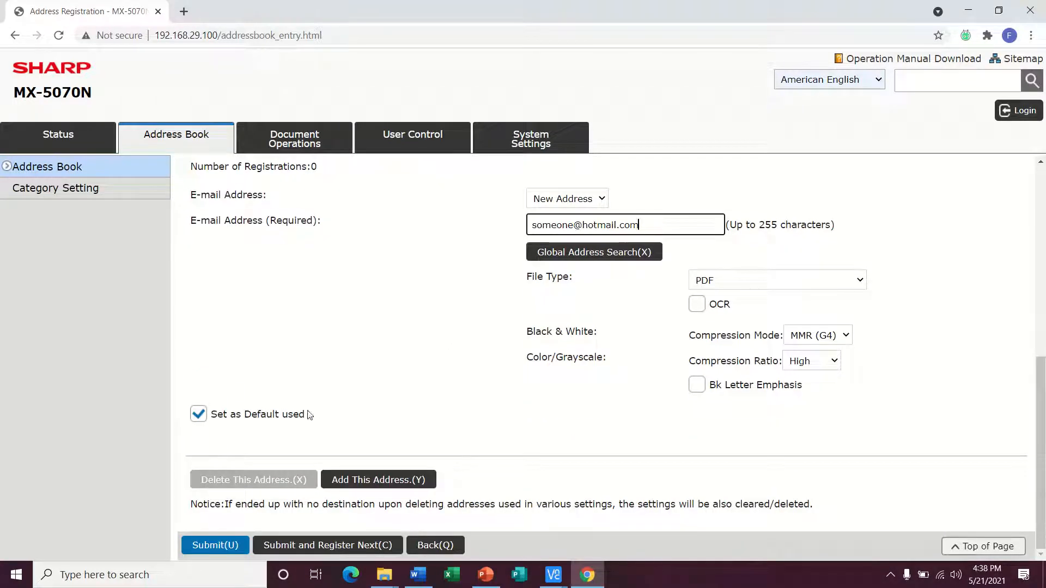
{"action": "mouse_move", "coordinate": [393, 413]}
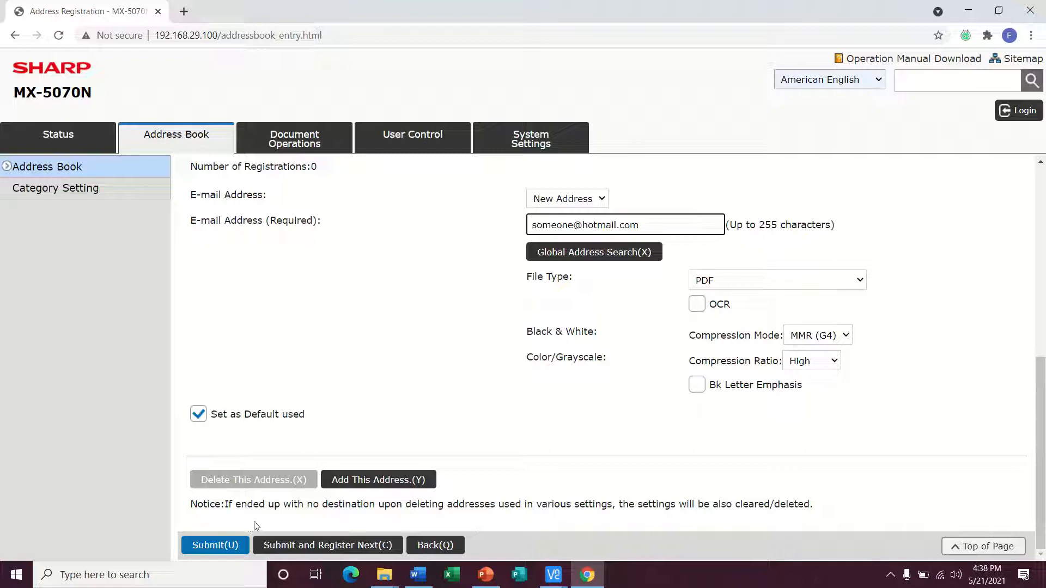
{"action": "mouse_move", "coordinate": [260, 524]}
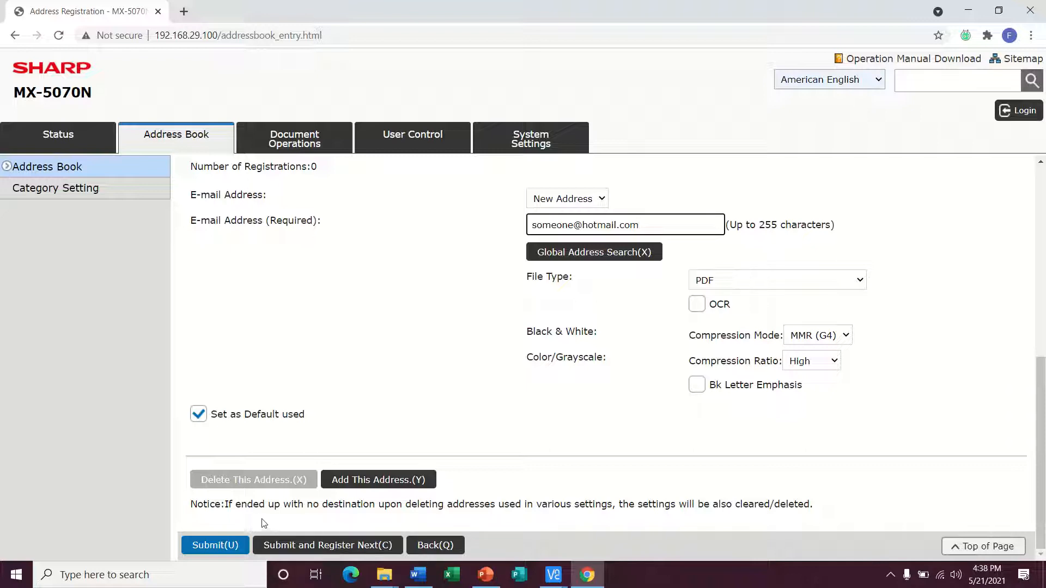
{"action": "mouse_move", "coordinate": [390, 545]}
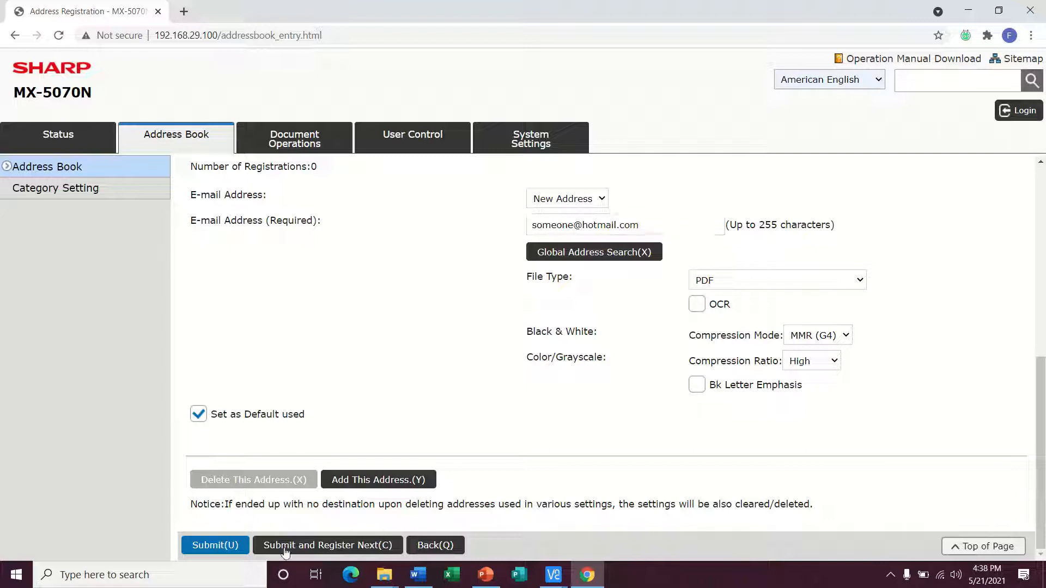
Step: Submit the contact via Submit and Register Next, leaving a blank form
{"action": "left_click", "coordinate": [325, 545]}
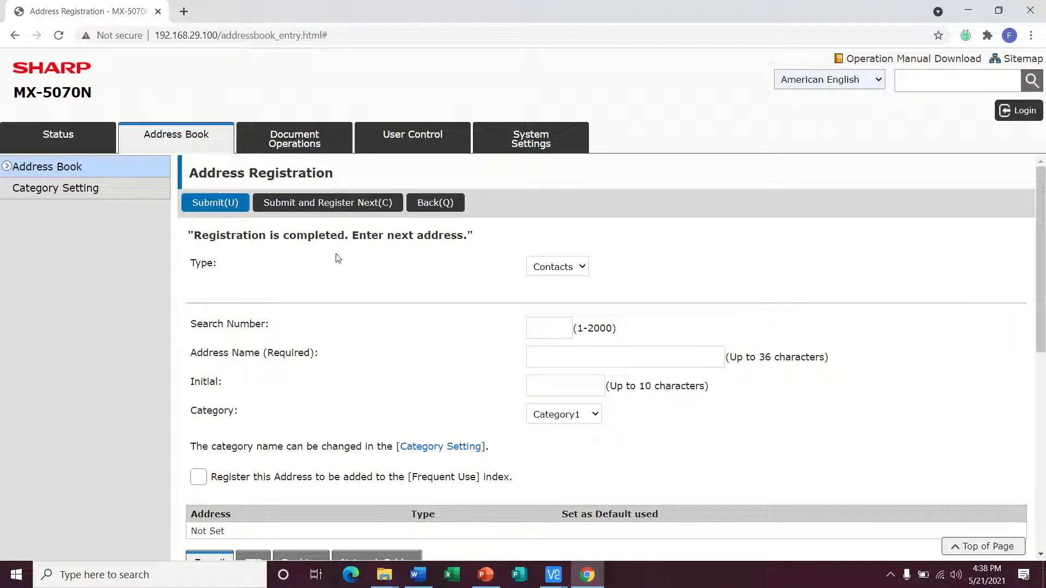
{"action": "scroll", "scroll_direction": "down", "scroll_amount": 3}
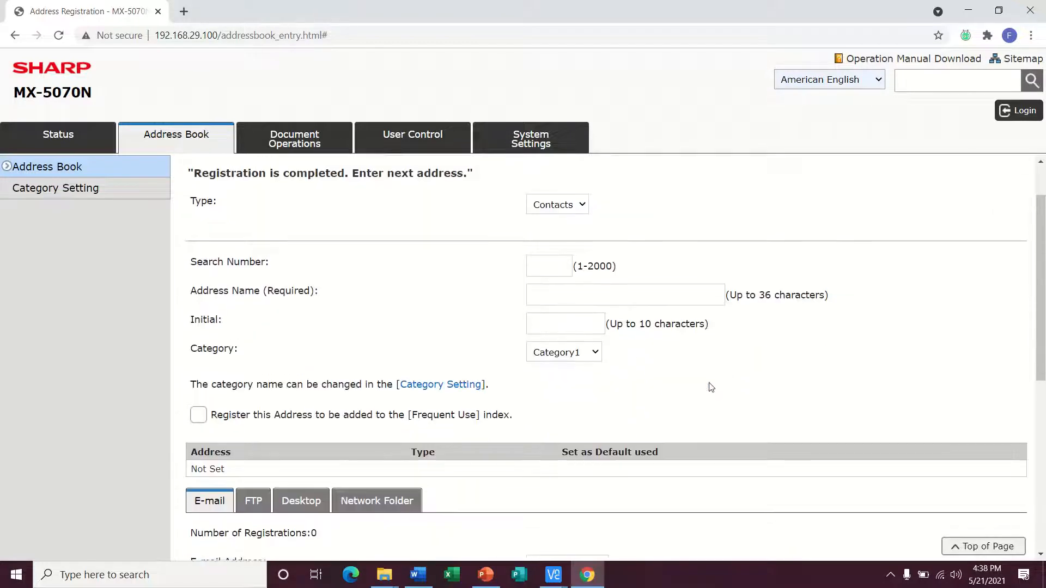
{"action": "scroll", "scroll_direction": "down", "scroll_amount": 3}
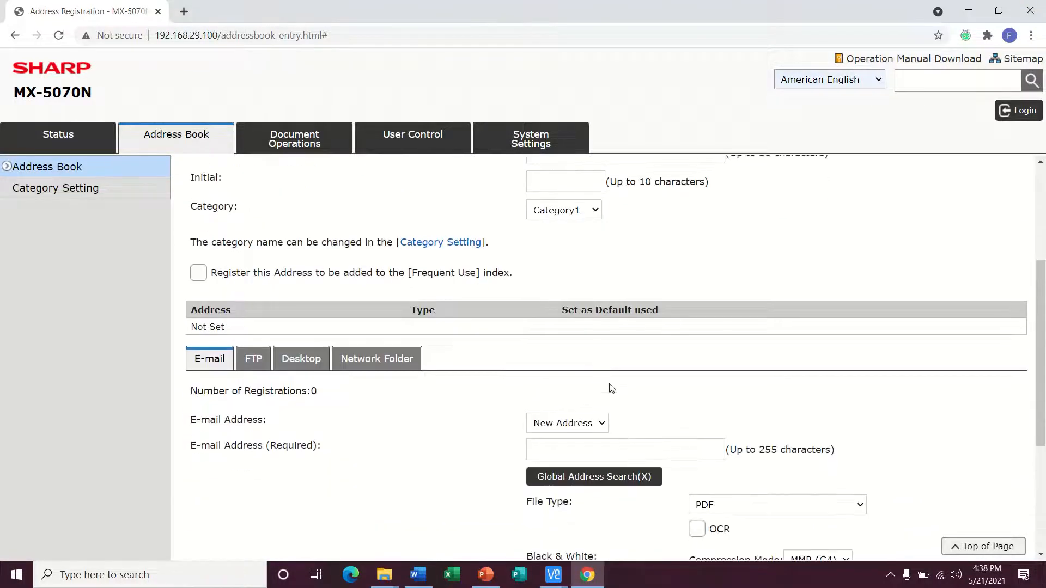
{"action": "scroll", "scroll_direction": "down", "scroll_amount": 3}
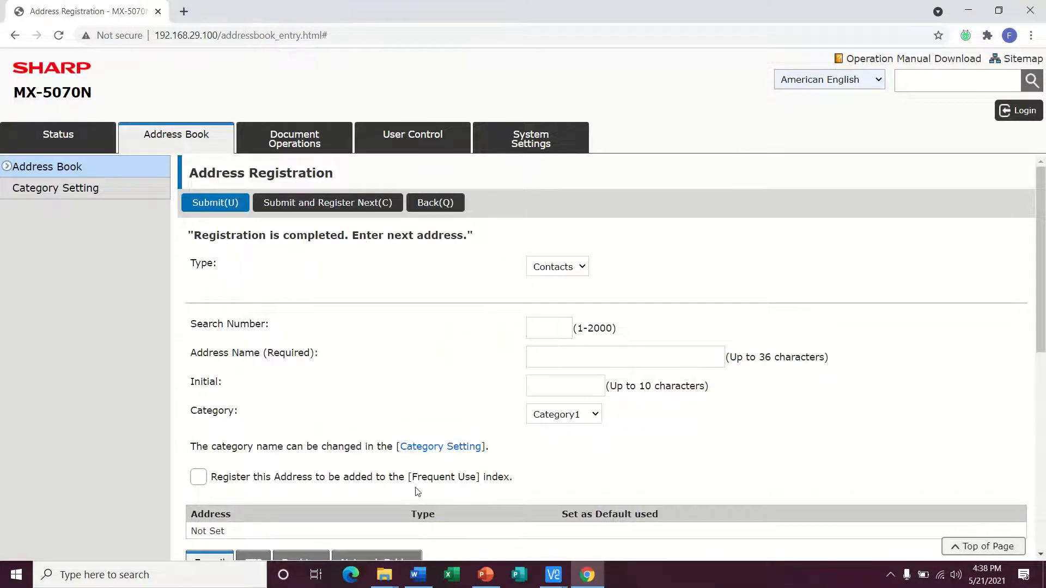
Step: Return to the Address Book list and view Joe's contact details
{"action": "left_click", "coordinate": [176, 134]}
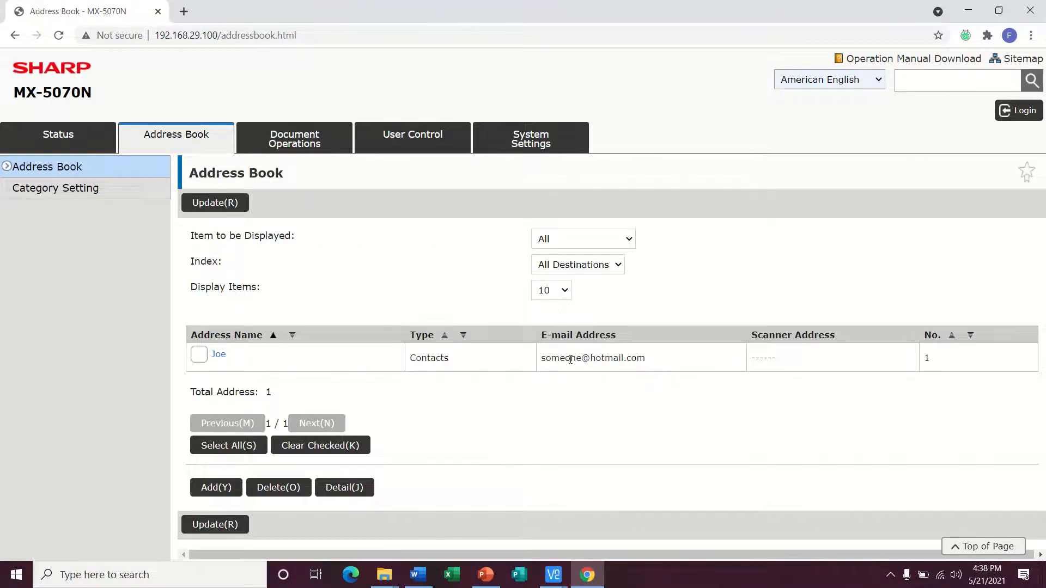
{"action": "mouse_move", "coordinate": [578, 376]}
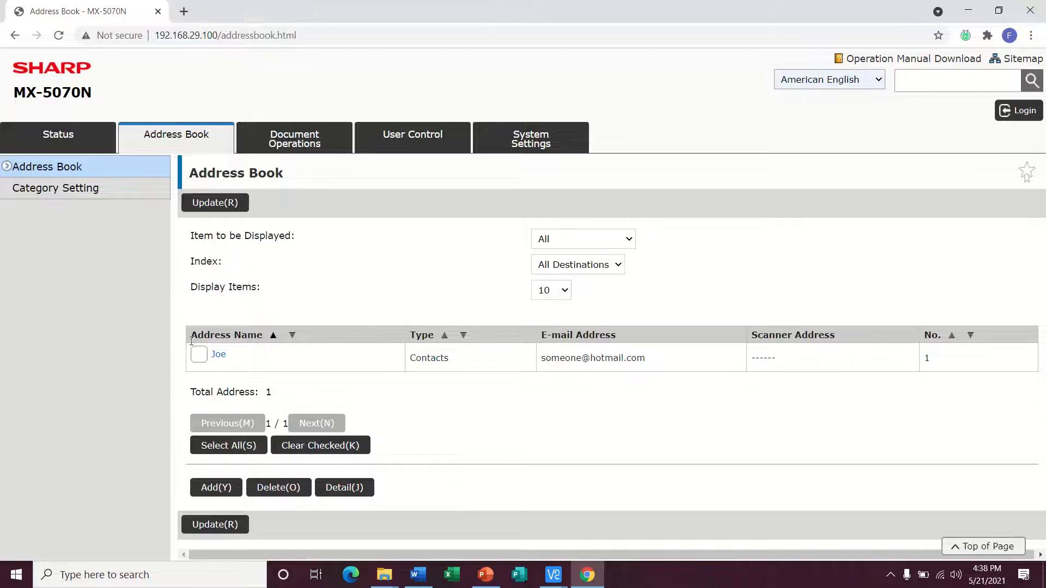
{"action": "left_click", "coordinate": [219, 354]}
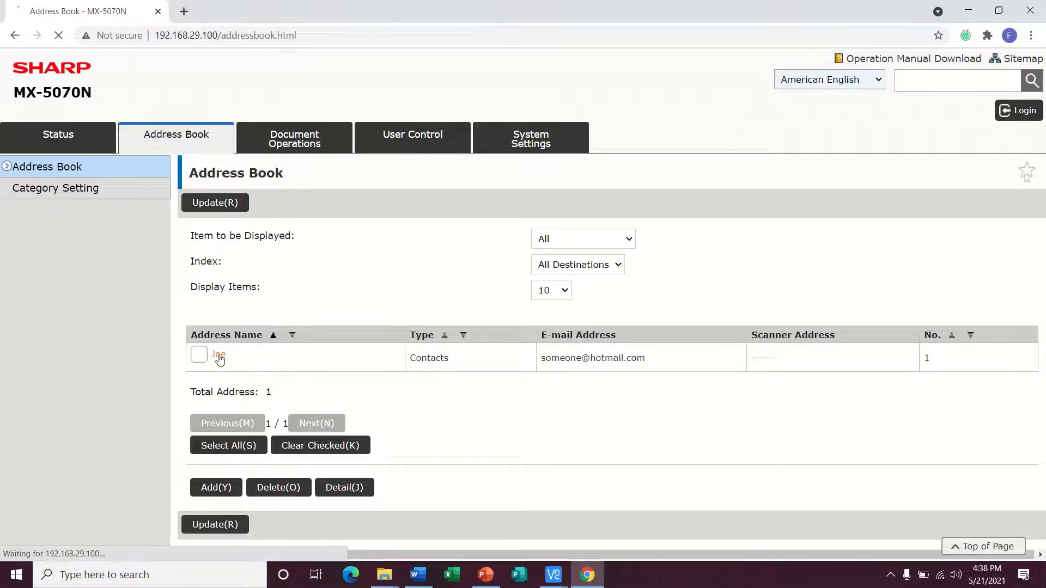
{"action": "left_click", "coordinate": [219, 355]}
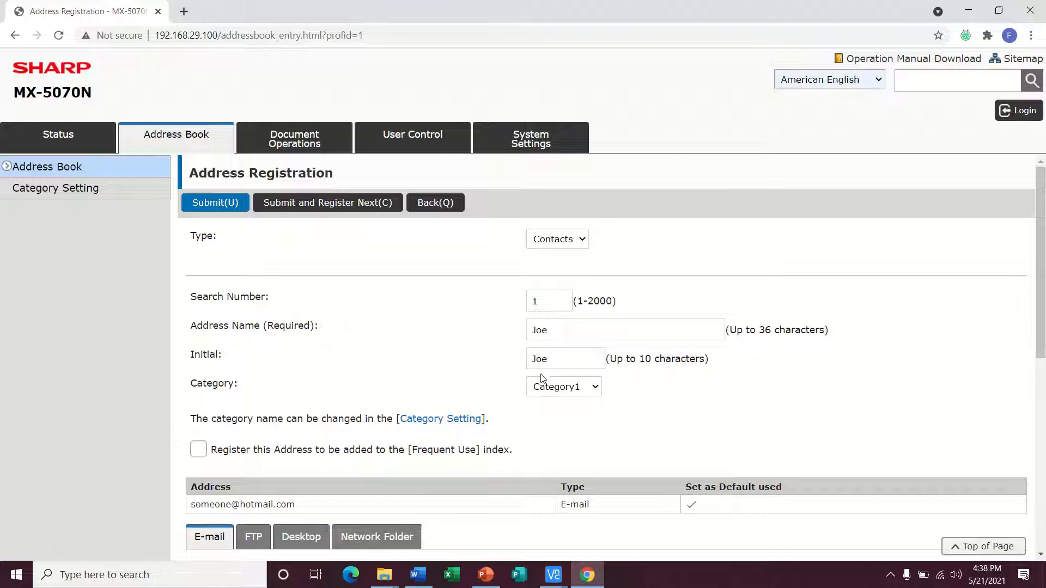
{"action": "scroll", "scroll_direction": "down", "scroll_amount": 3}
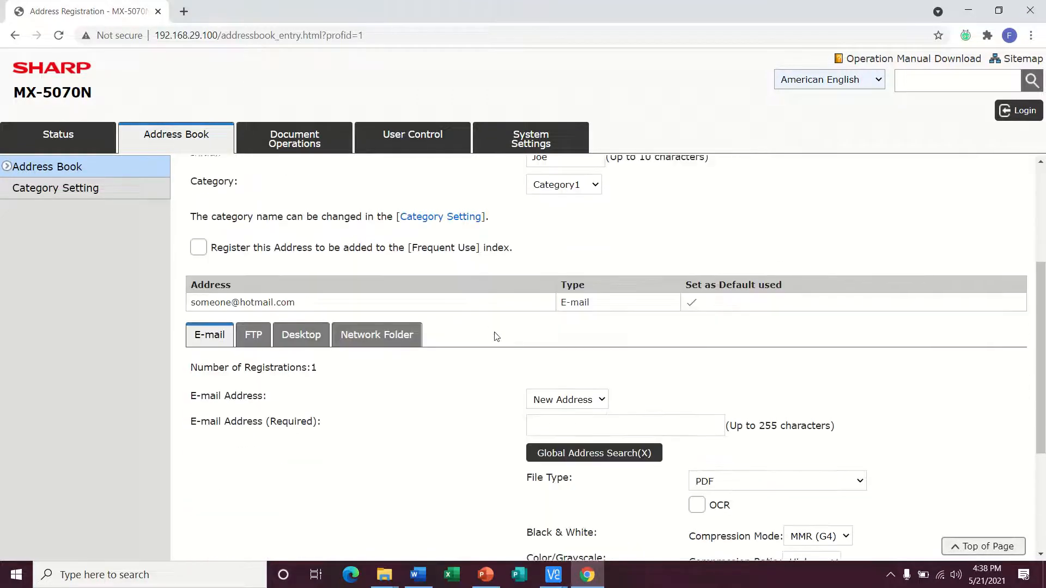
{"action": "double_click", "coordinate": [242, 302]}
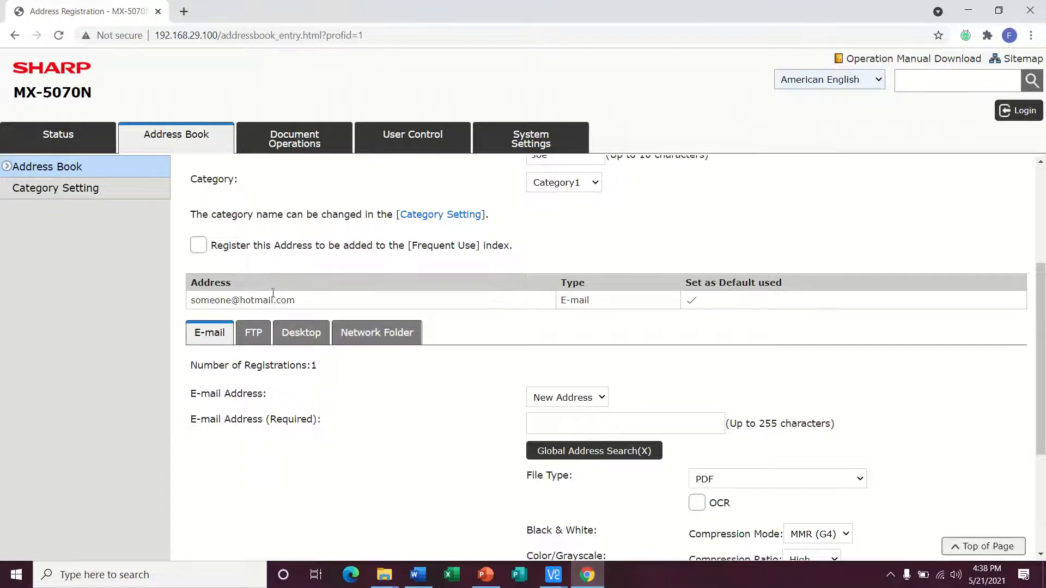
{"action": "scroll", "scroll_direction": "down", "scroll_amount": 3}
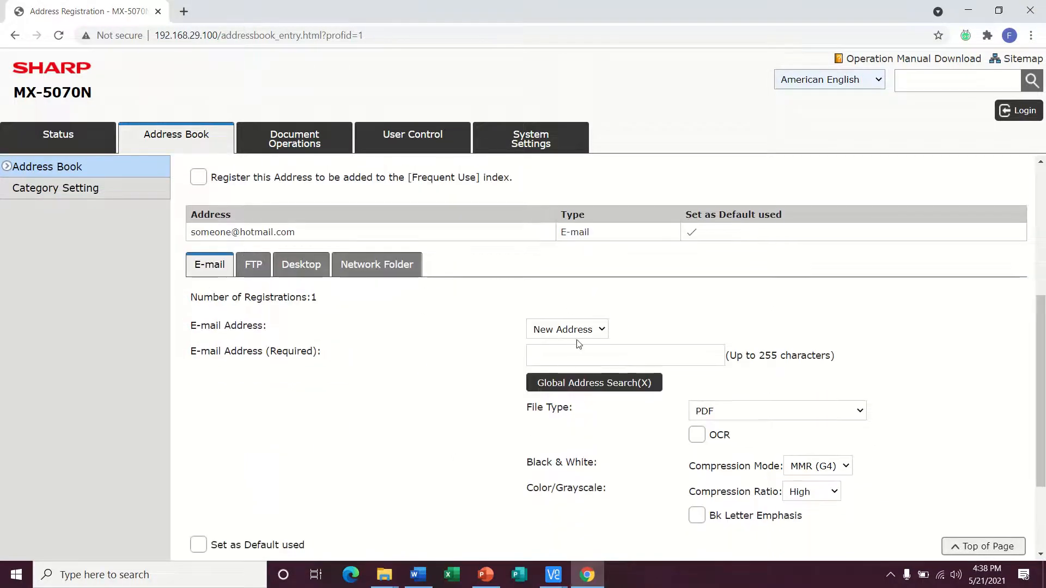
{"action": "left_click", "coordinate": [567, 329]}
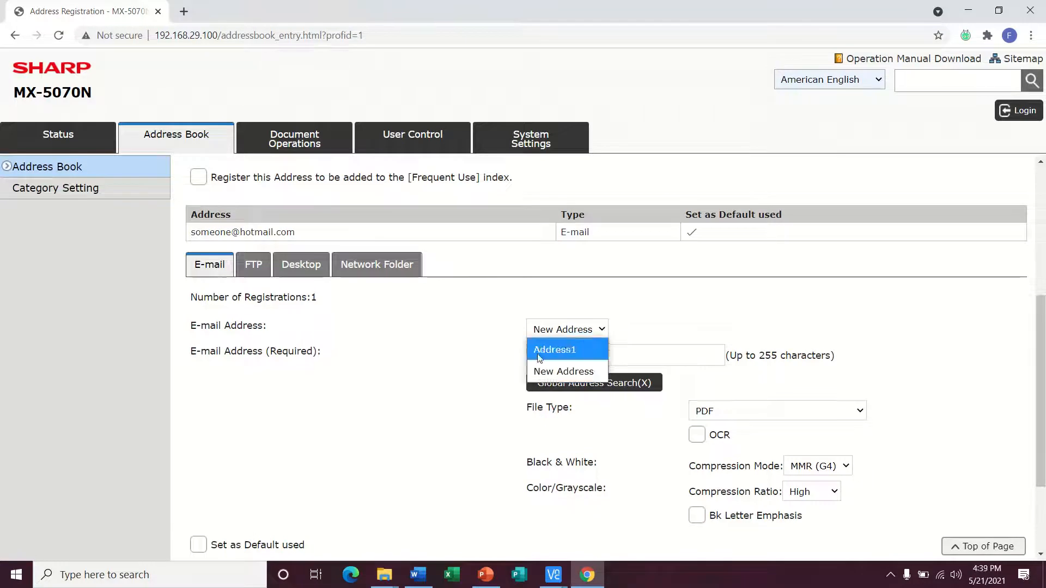
{"action": "left_click", "coordinate": [553, 350]}
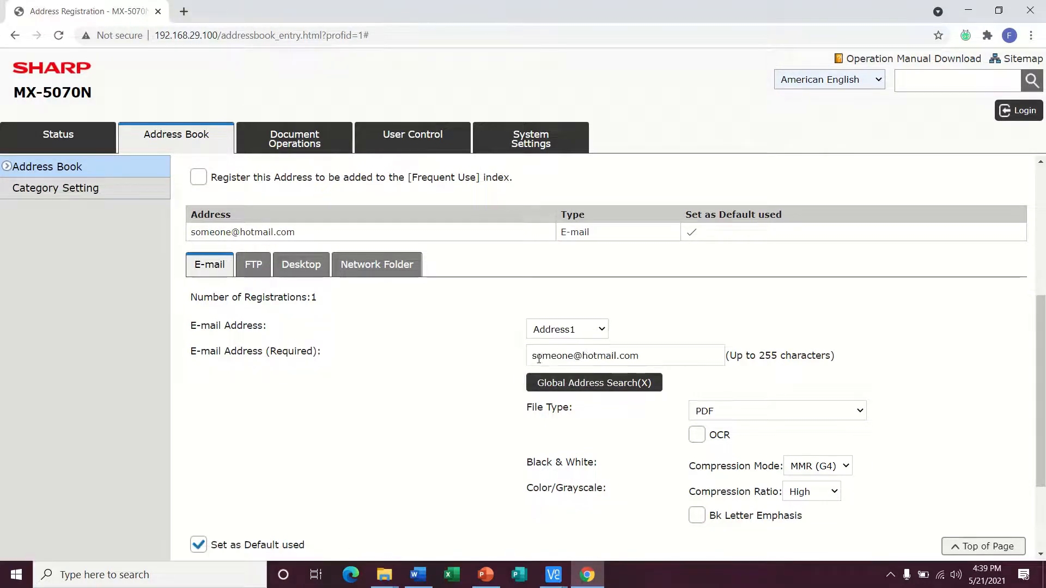
{"action": "mouse_move", "coordinate": [431, 376]}
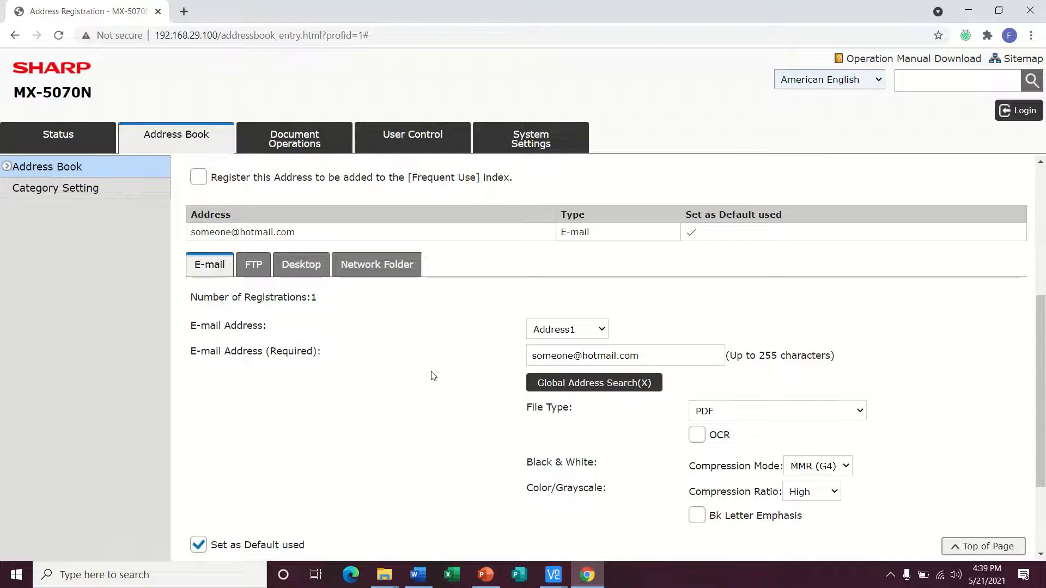
{"action": "scroll", "scroll_direction": "down", "scroll_amount": 3}
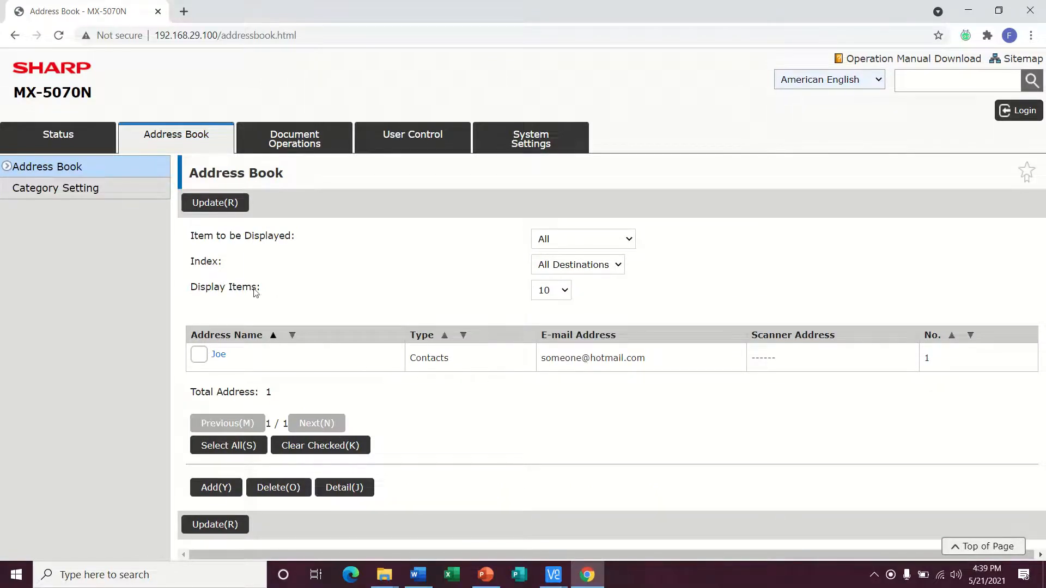
{"action": "left_click", "coordinate": [198, 354]}
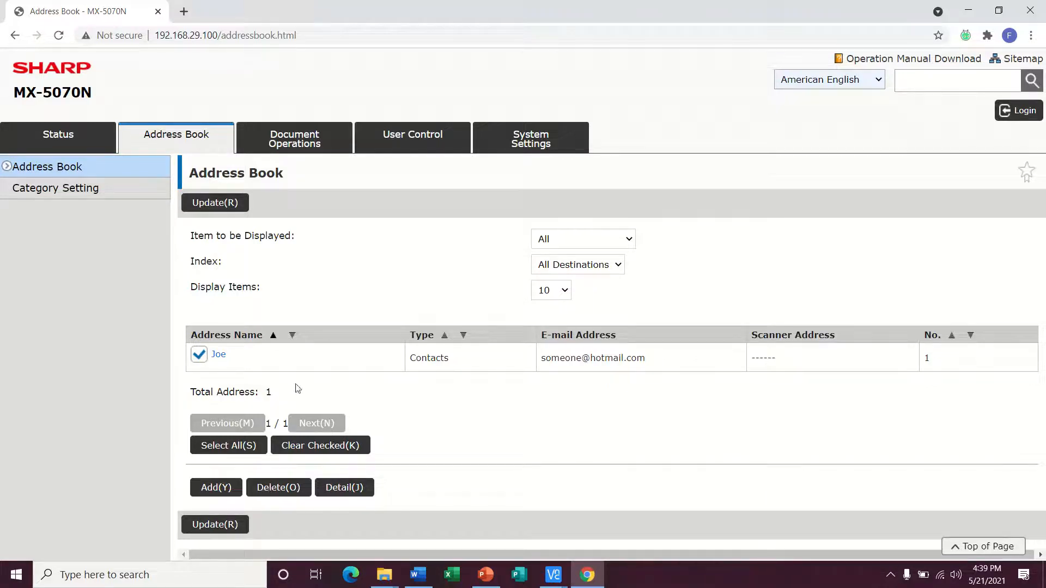
{"action": "left_click", "coordinate": [320, 445]}
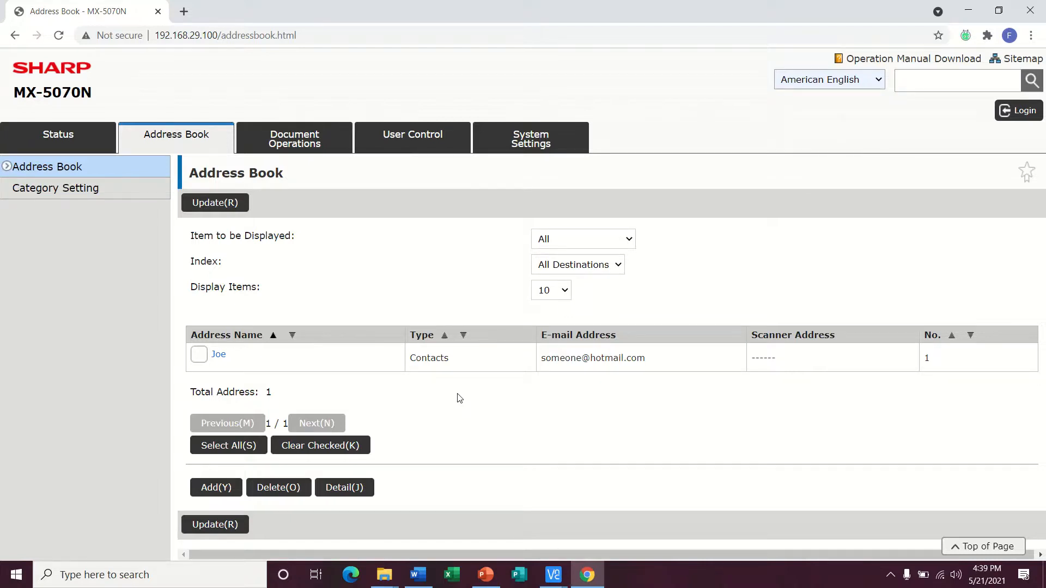
{"action": "mouse_move", "coordinate": [519, 509]}
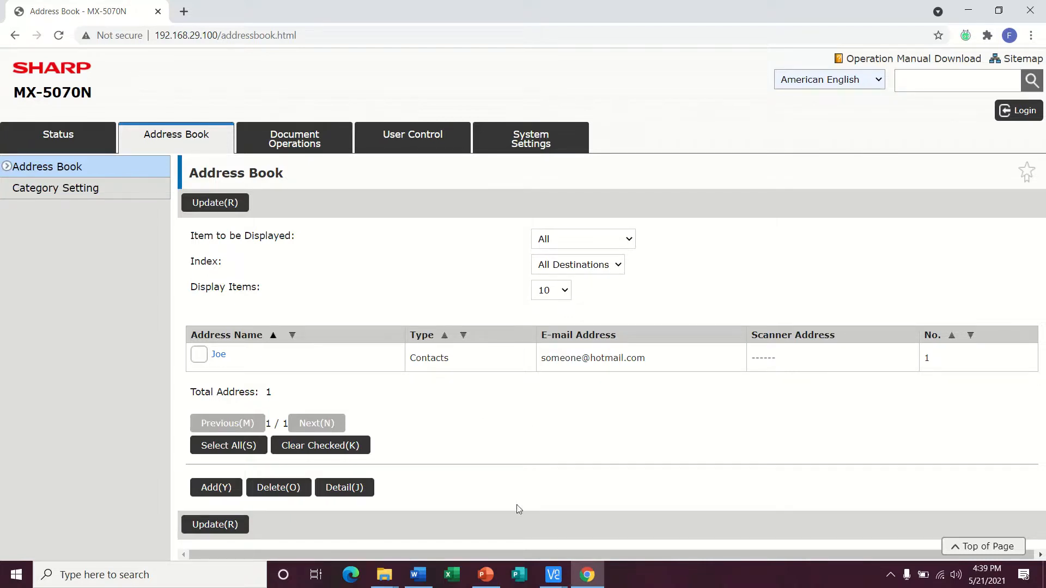